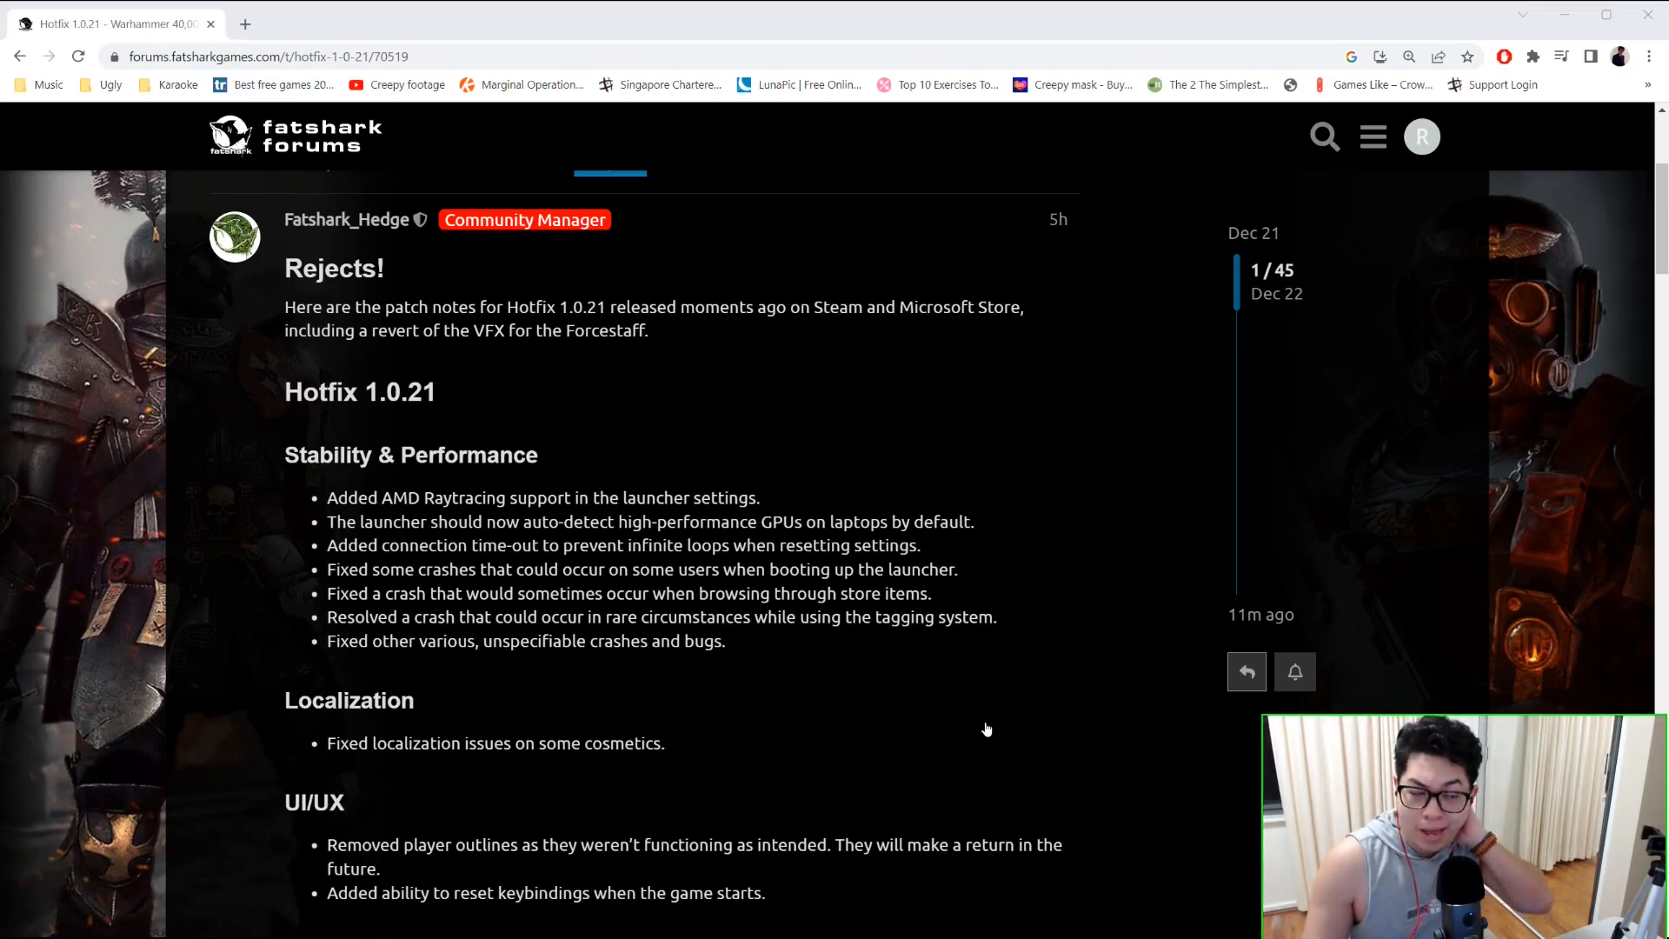
mouse_move(978, 715)
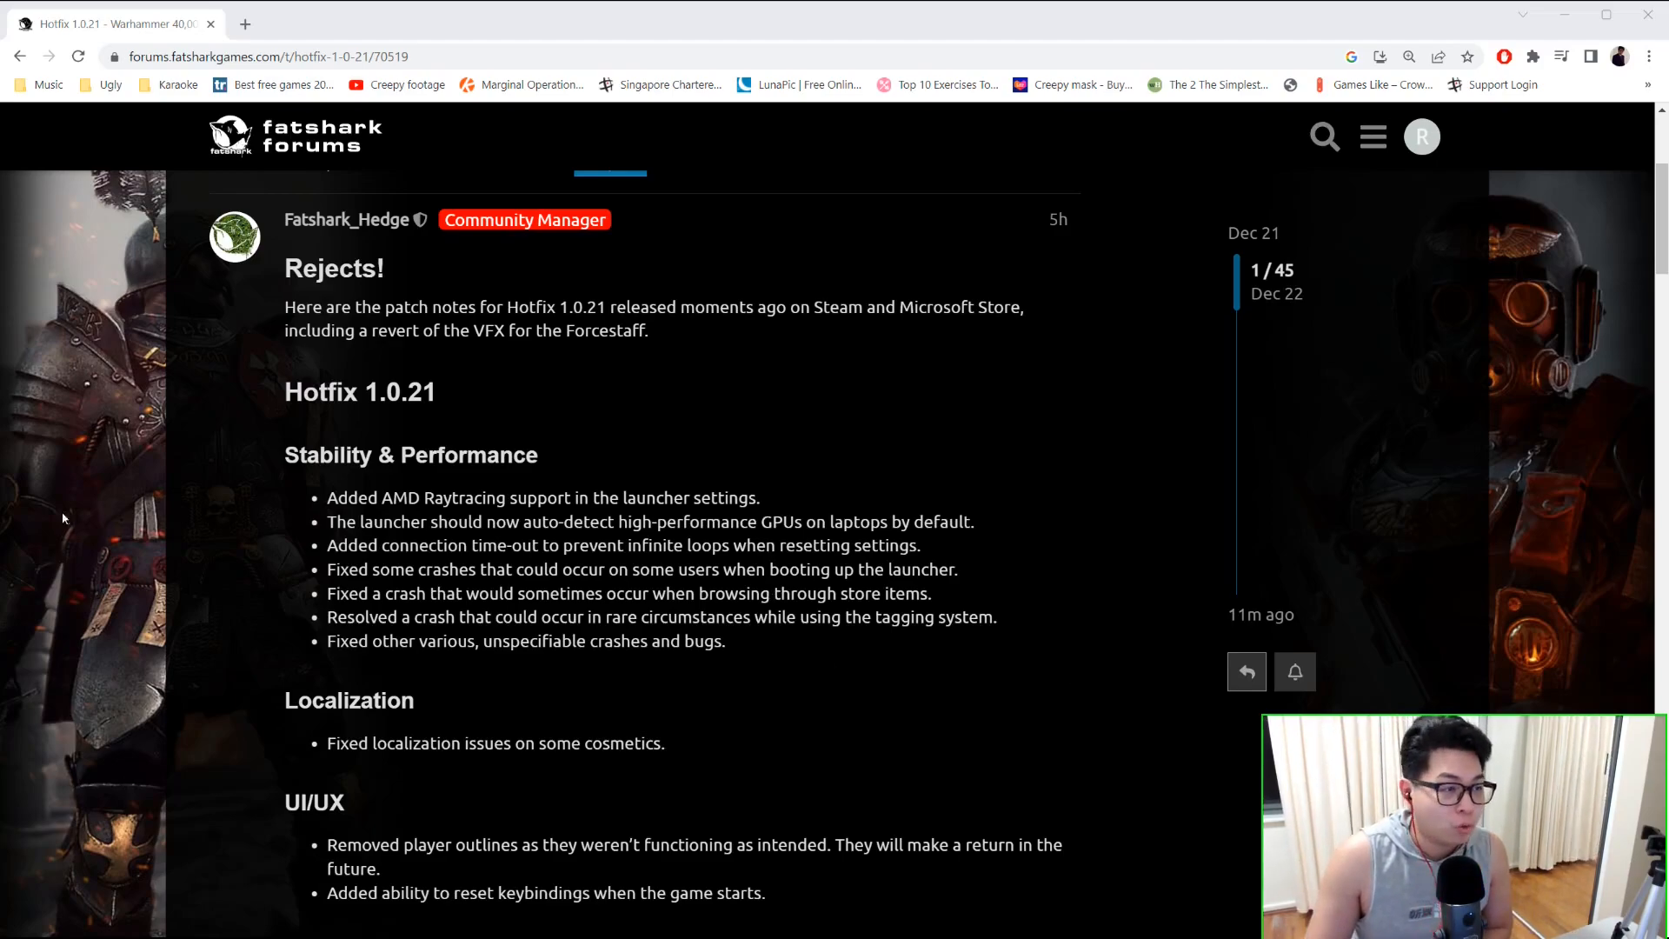
mouse_move(936, 920)
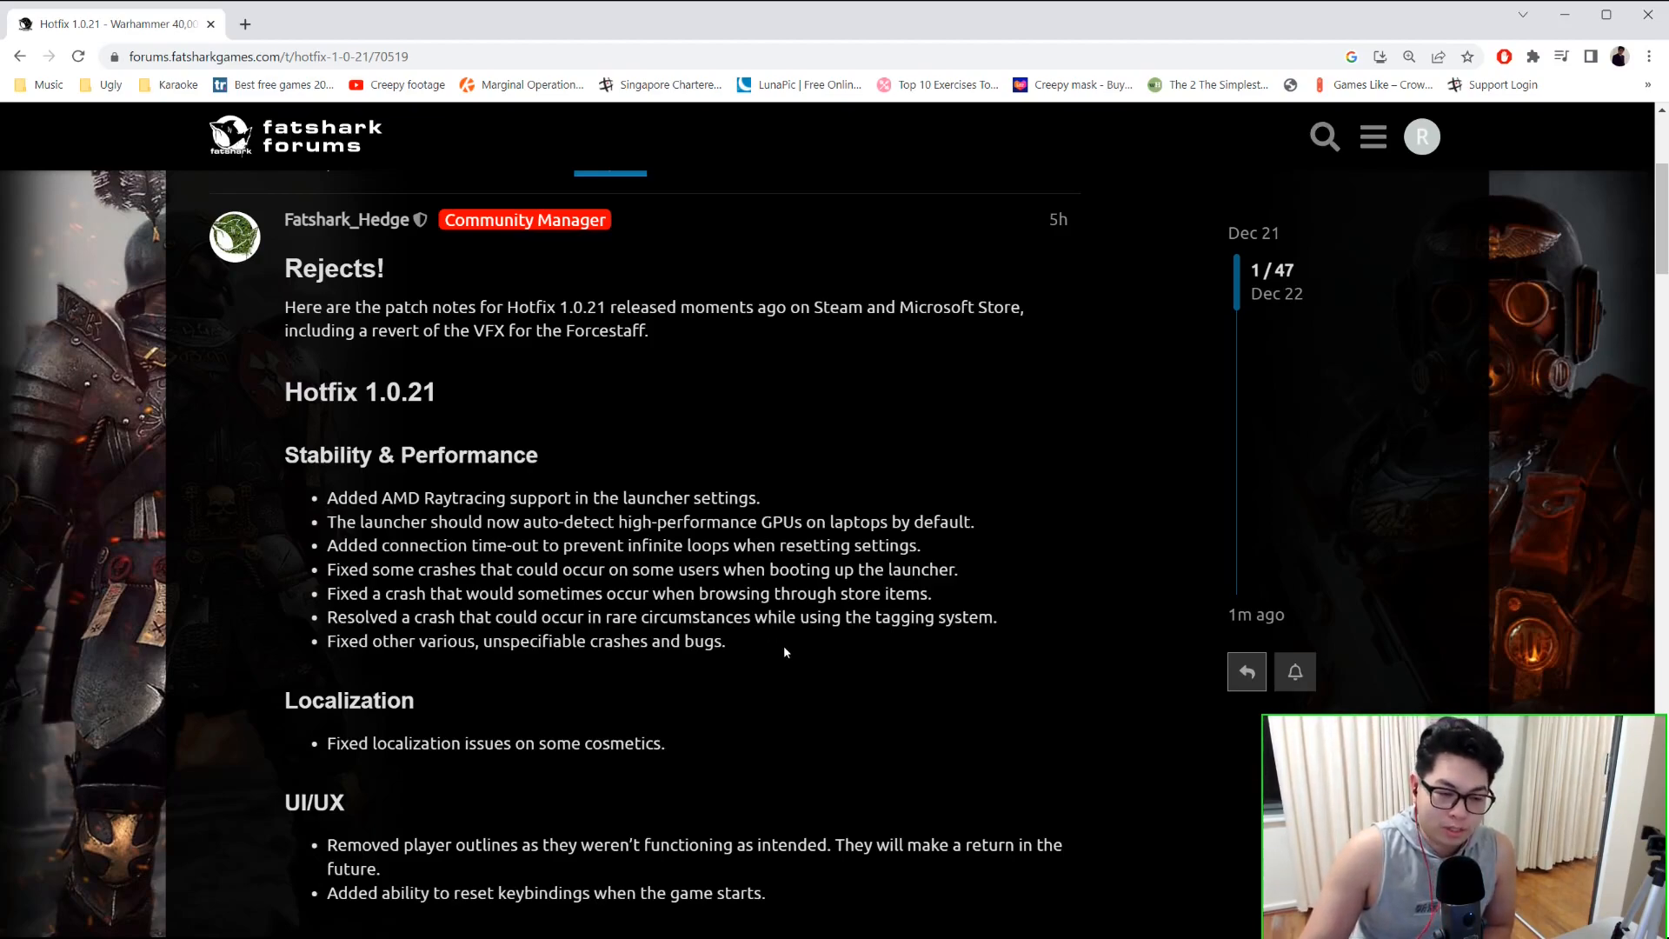
mouse_move(1089, 902)
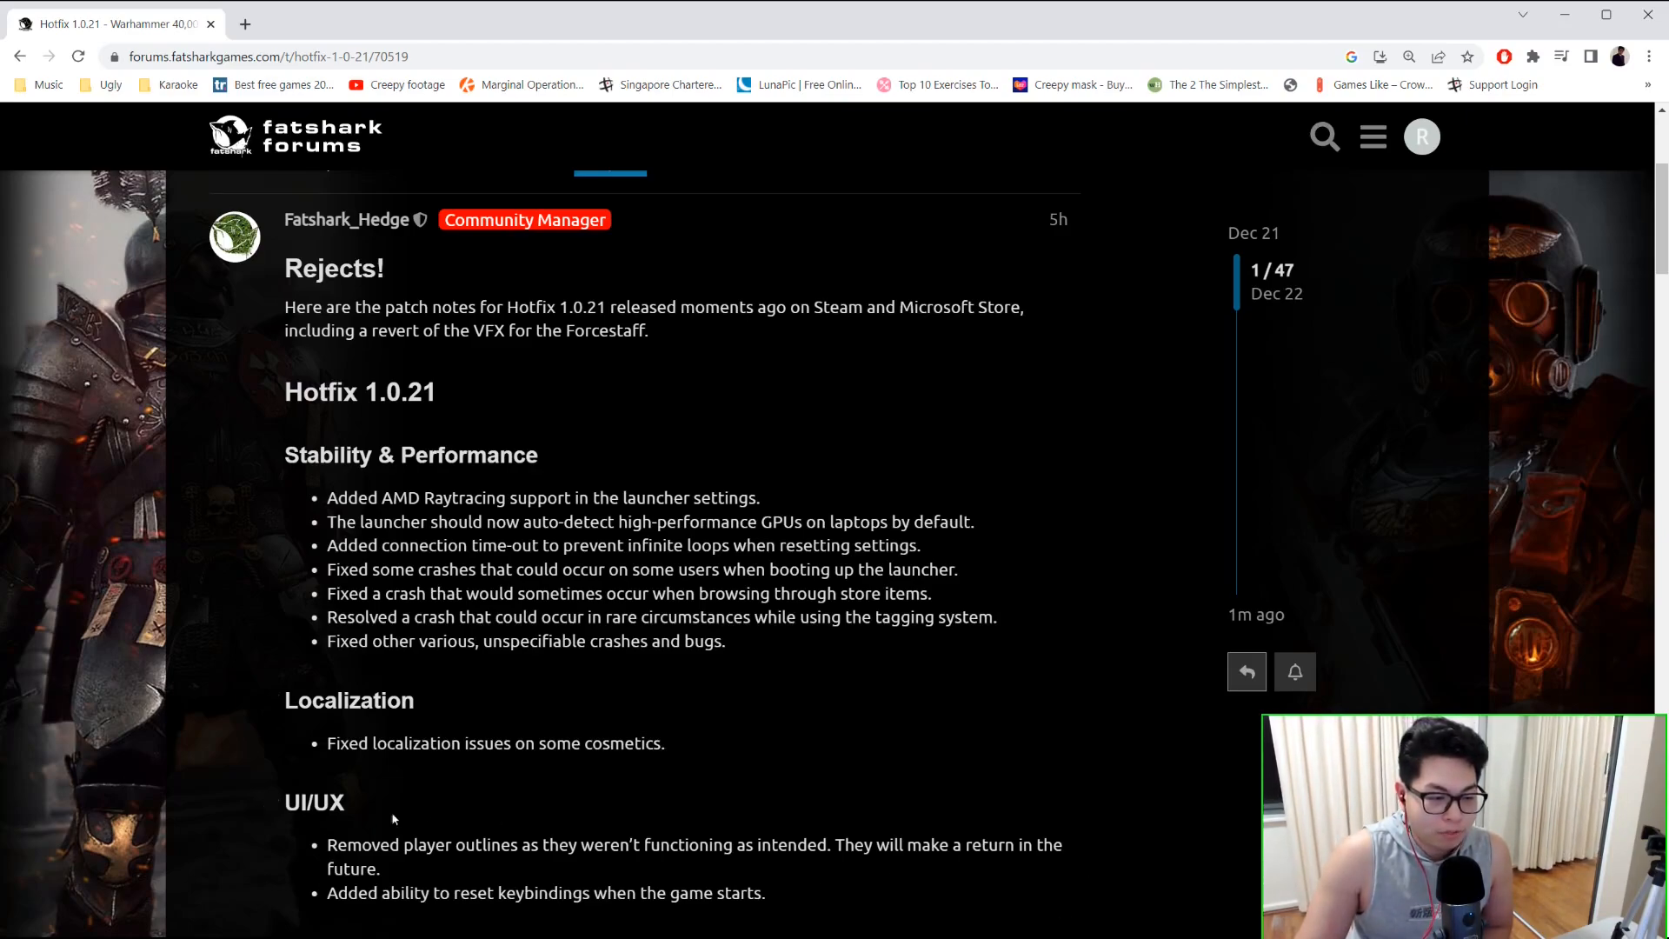
scroll("down", 3)
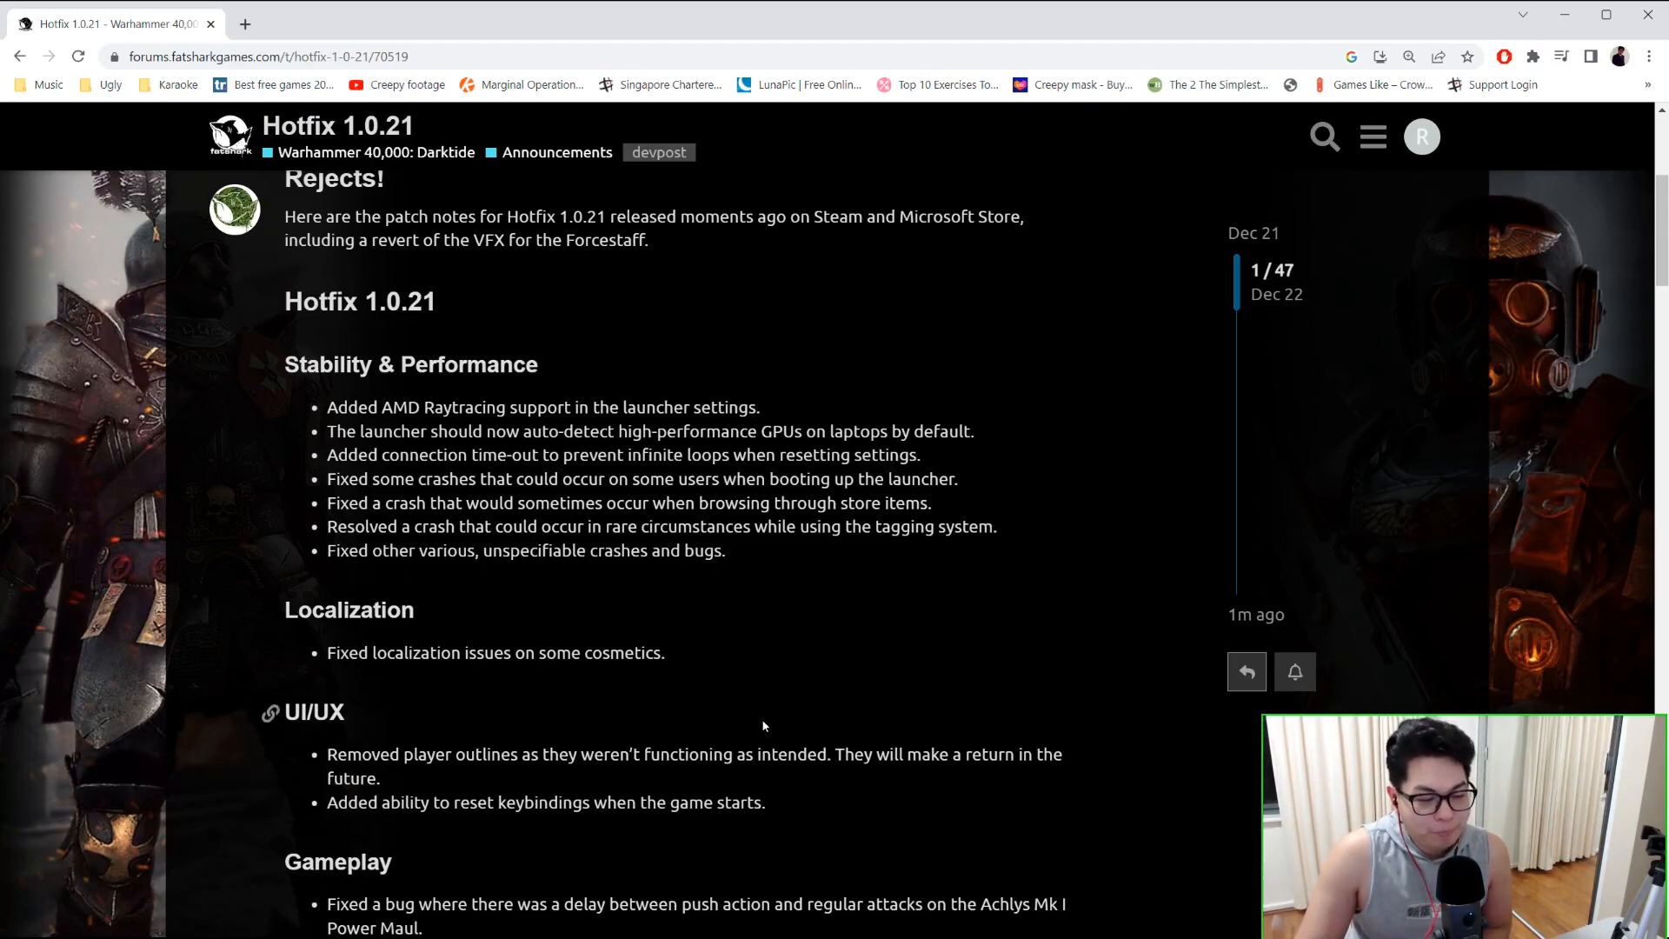
mouse_move(773, 688)
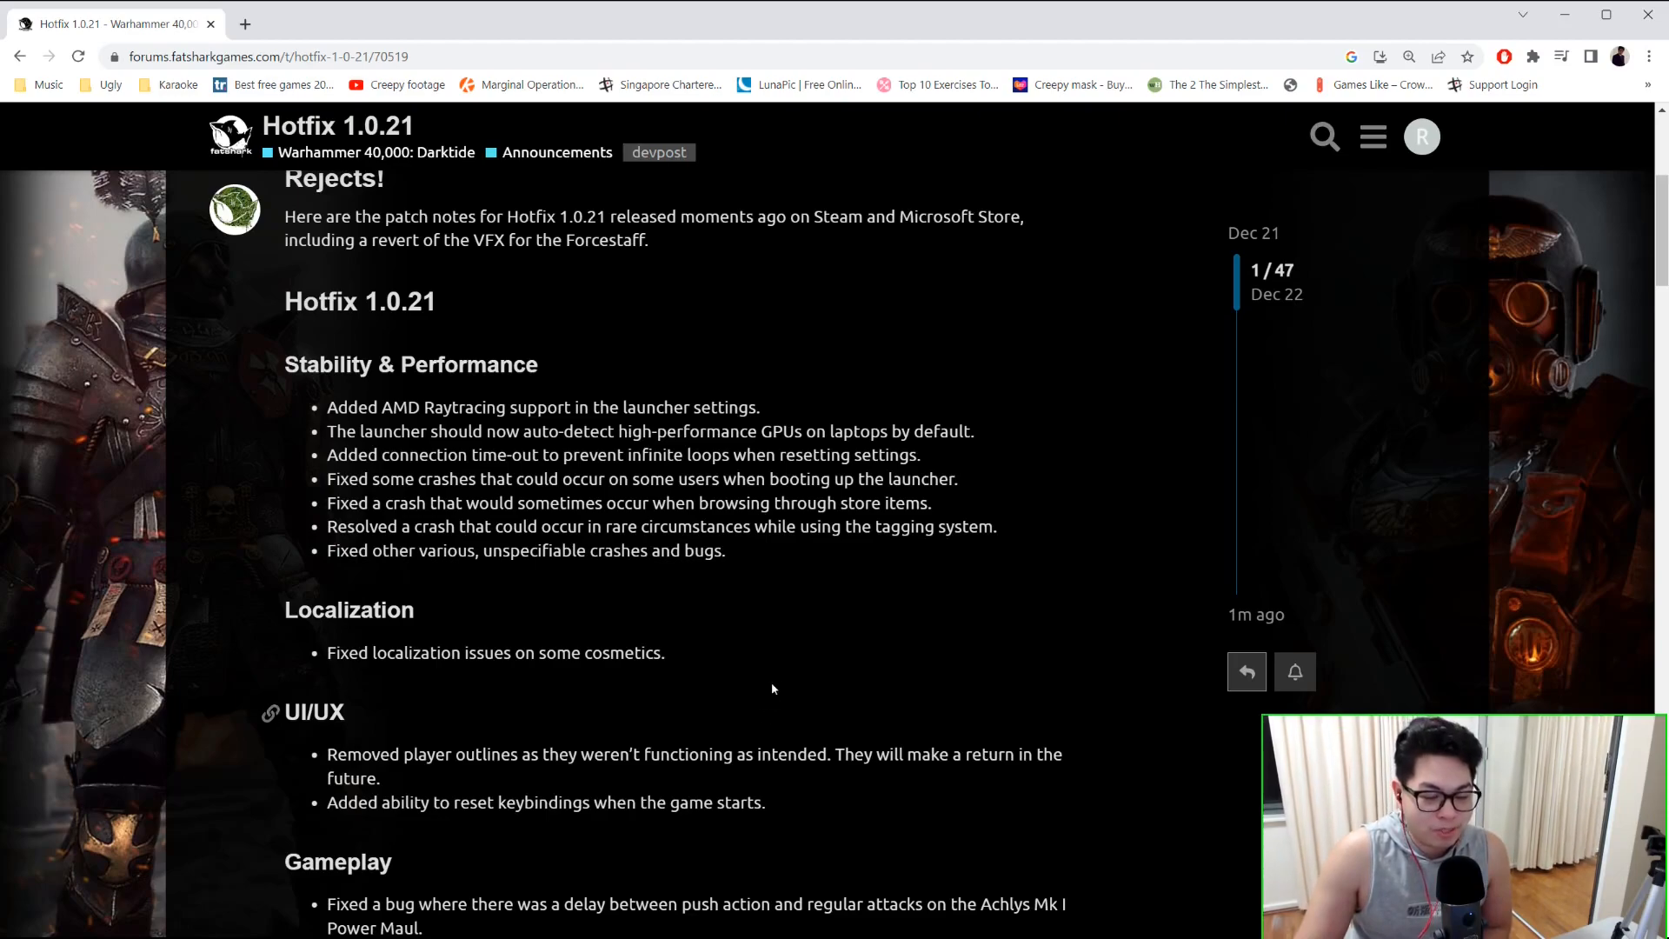
scroll("down", 3)
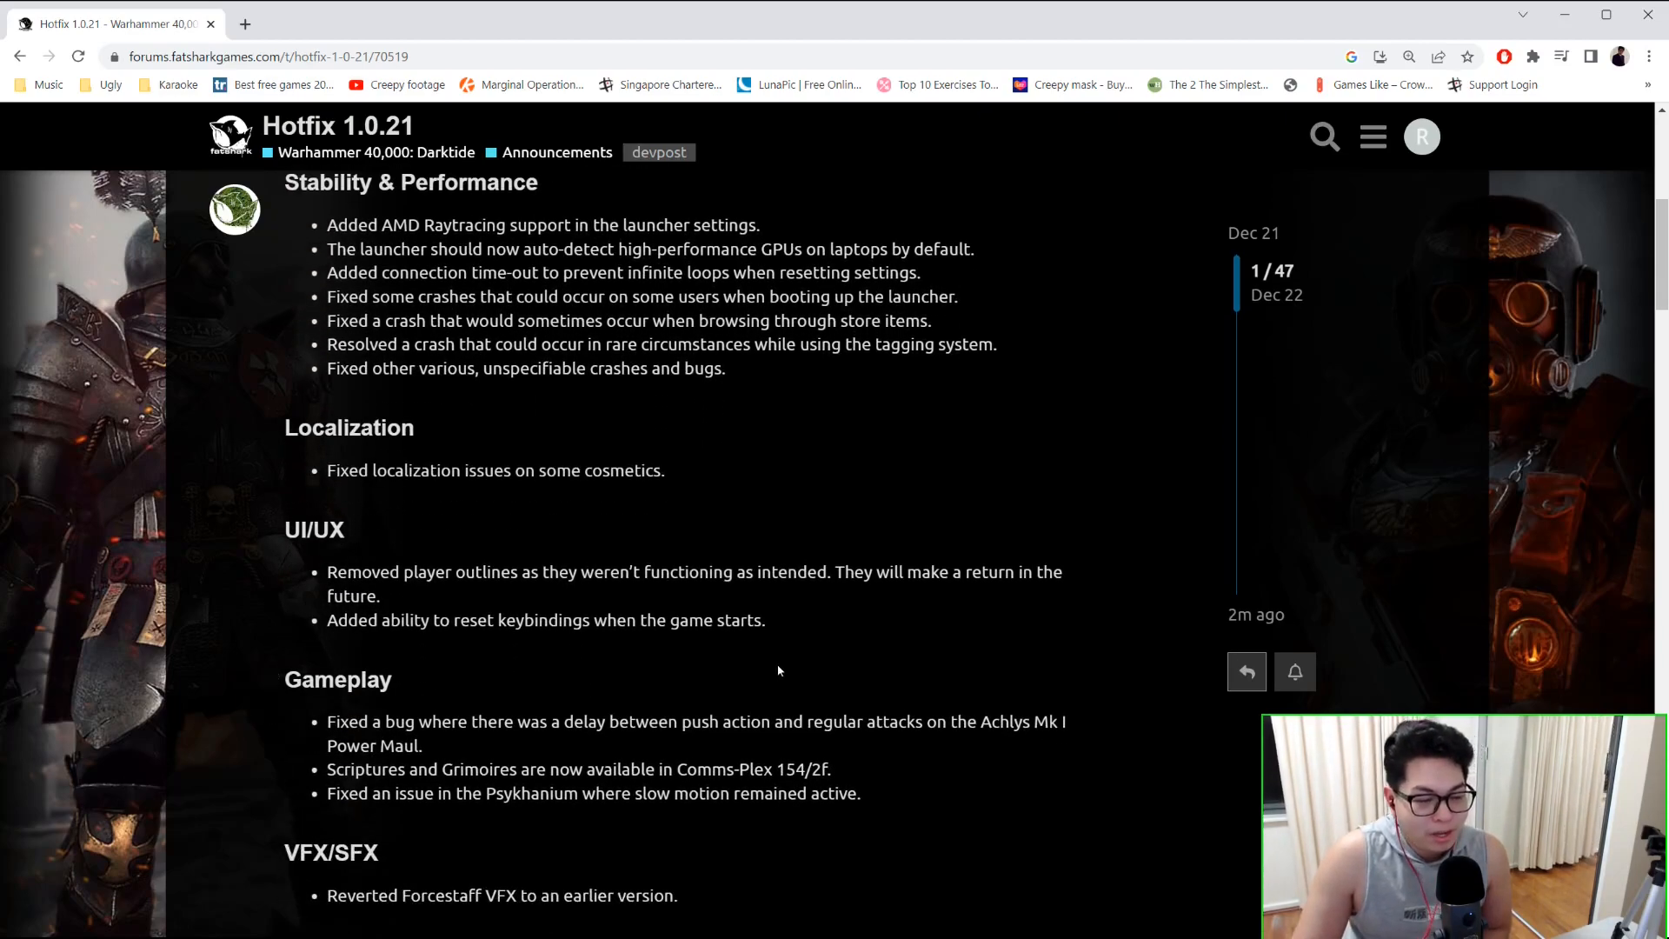
scroll("down", 3)
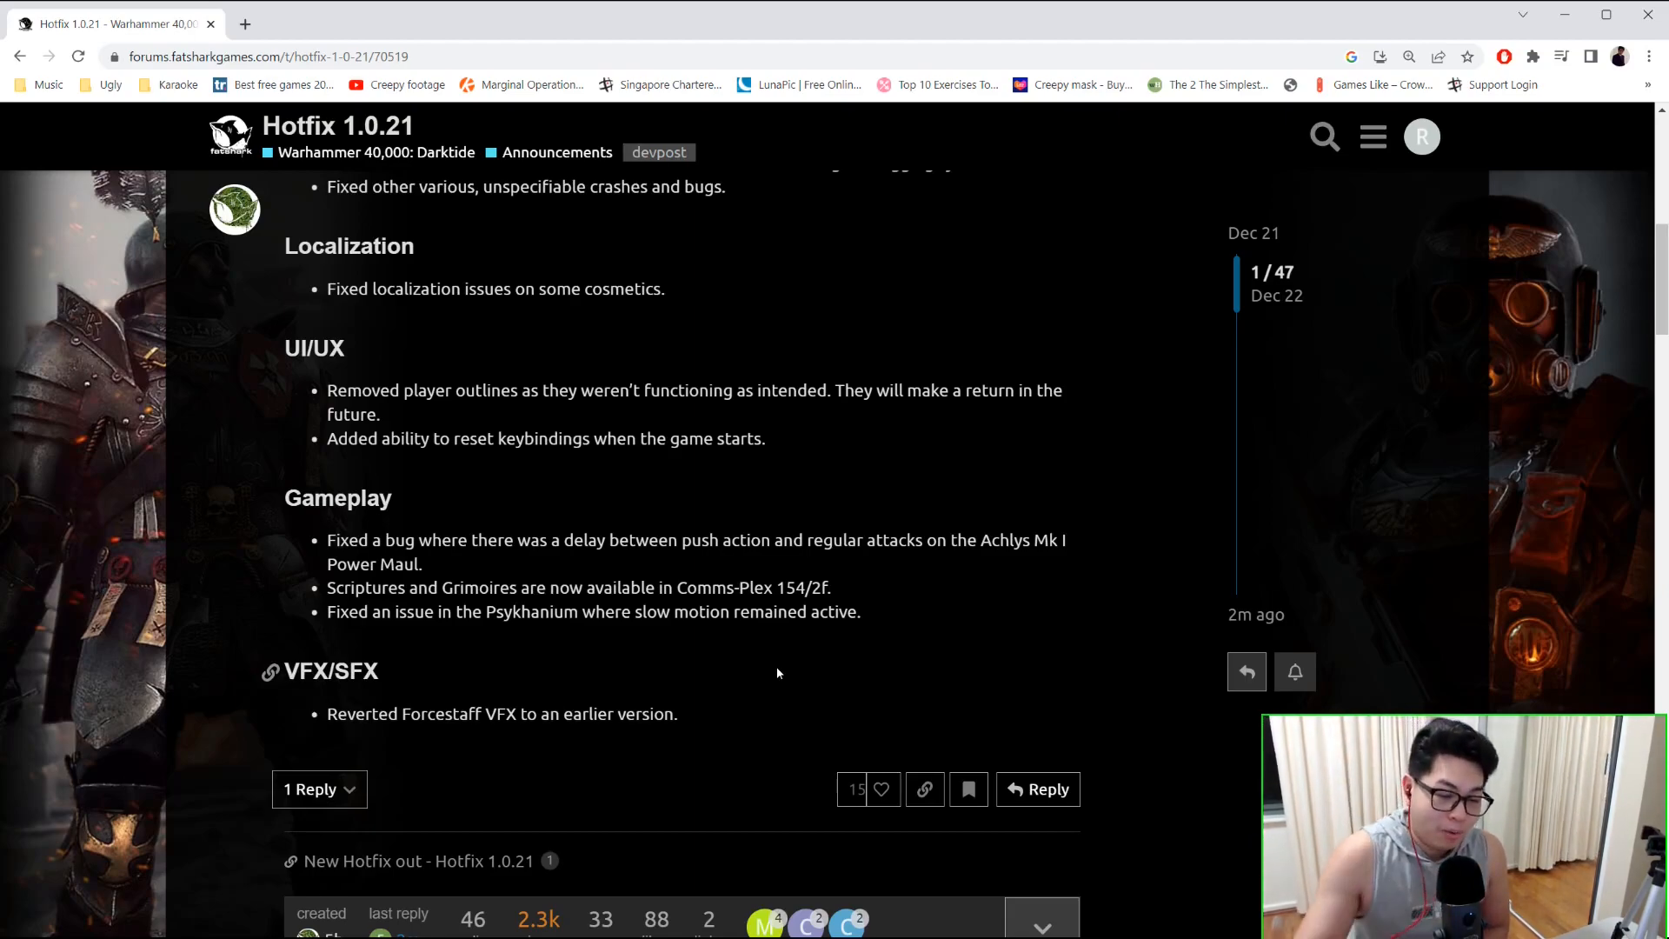
scroll("up", 3)
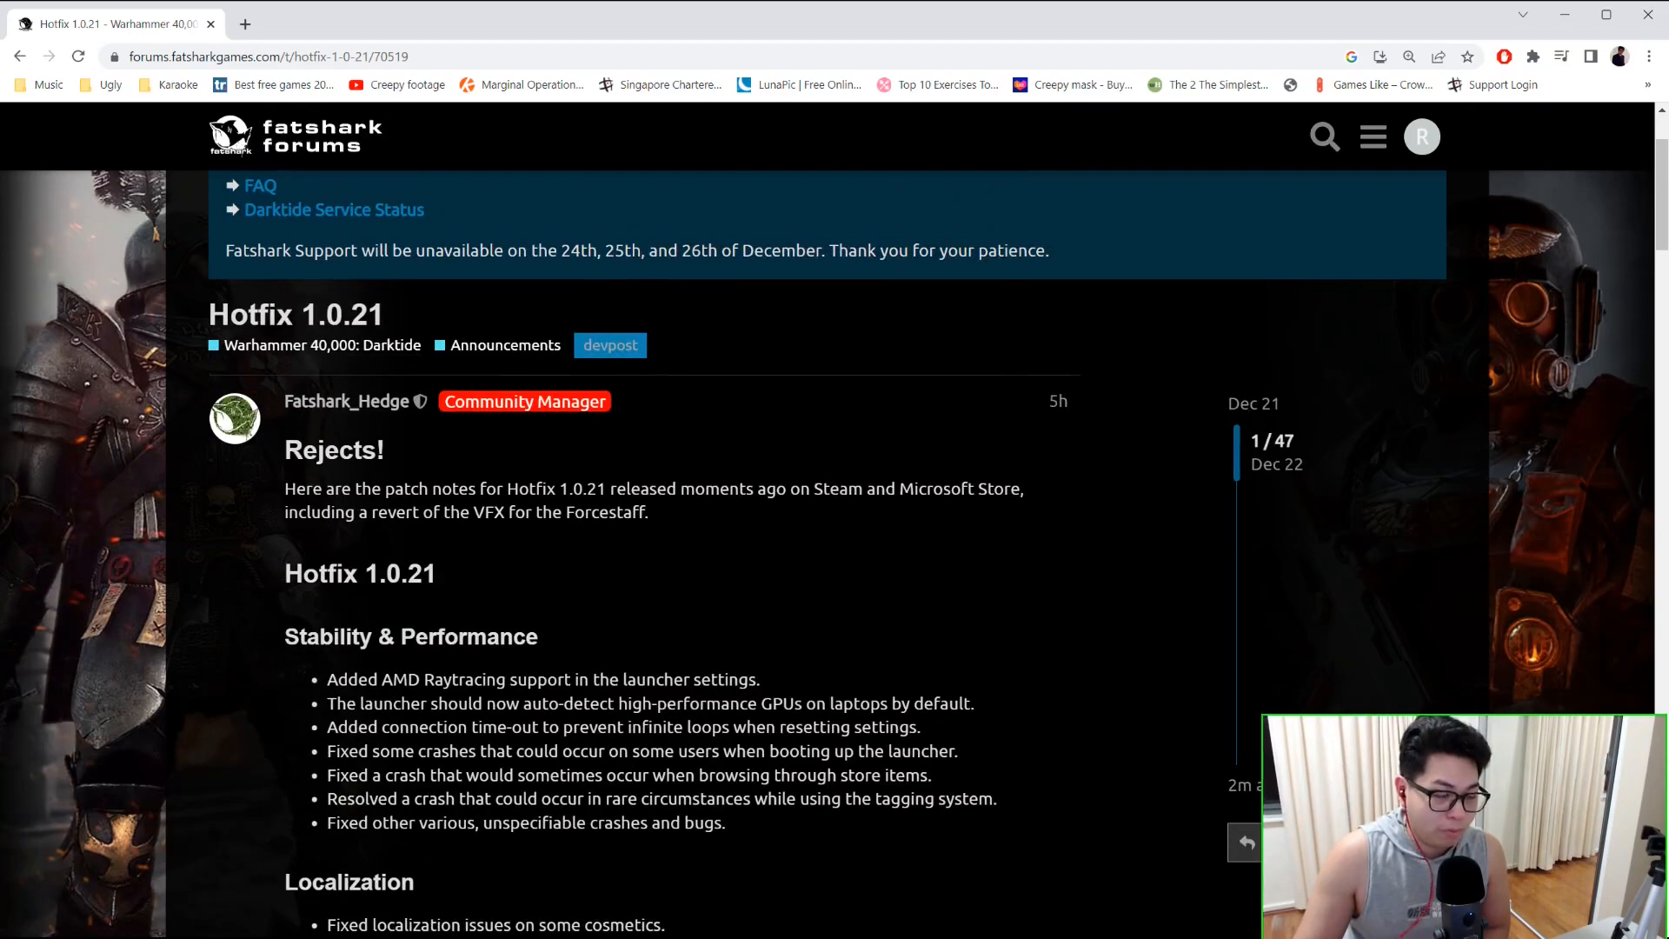
mouse_move(1098, 928)
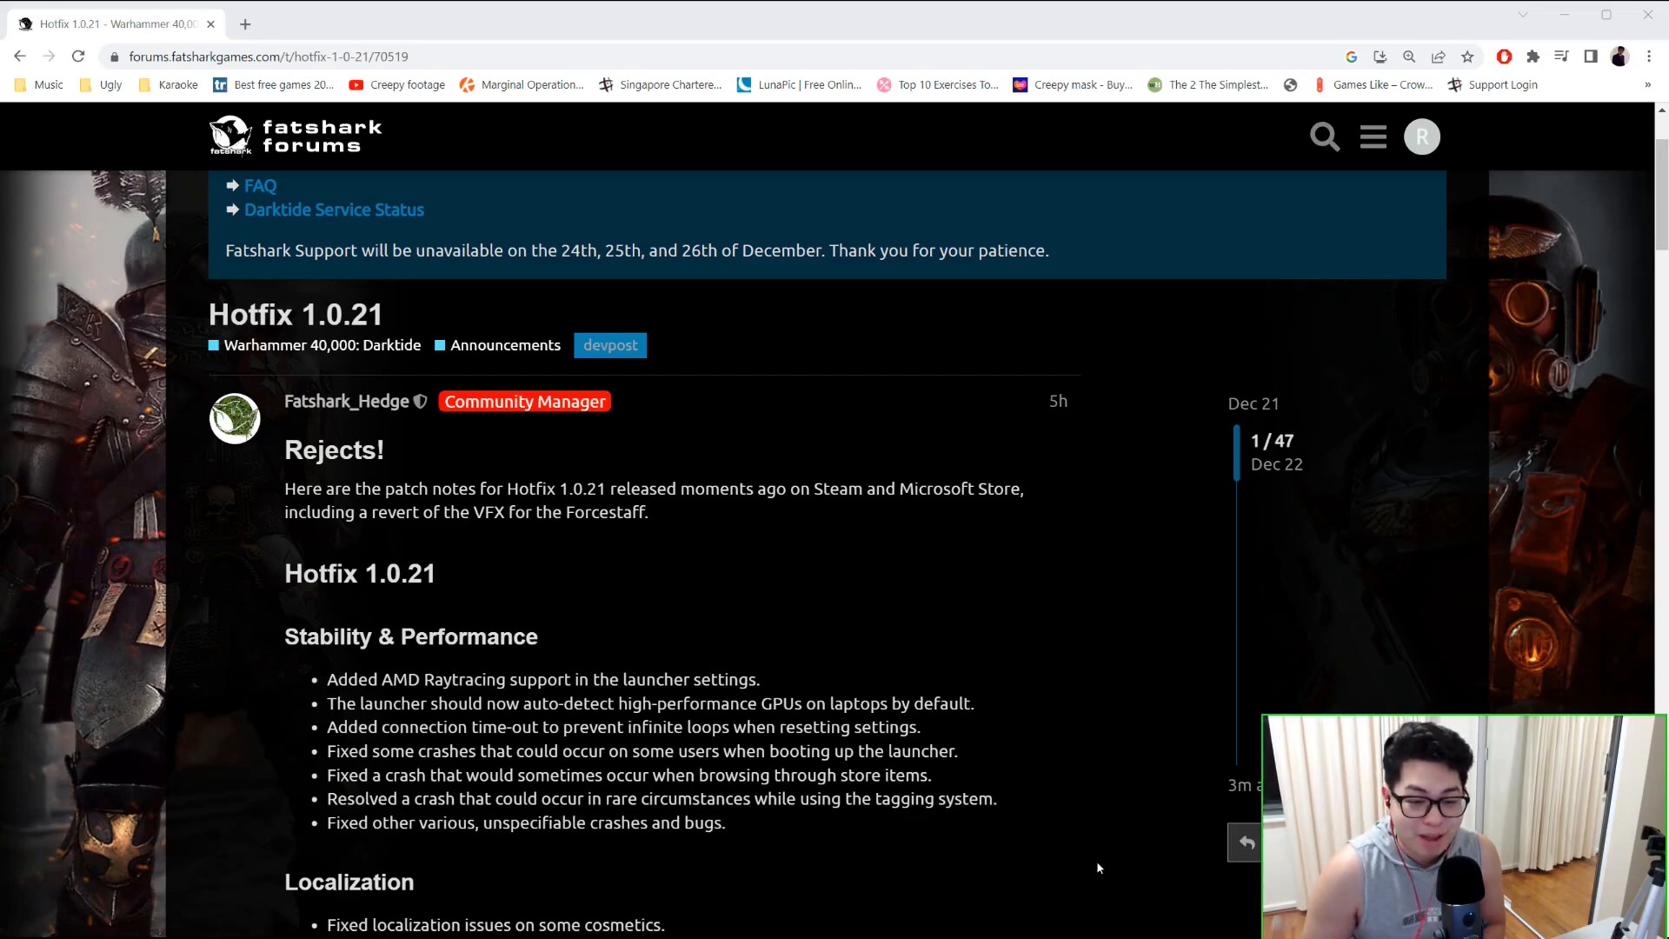
mouse_move(5, 694)
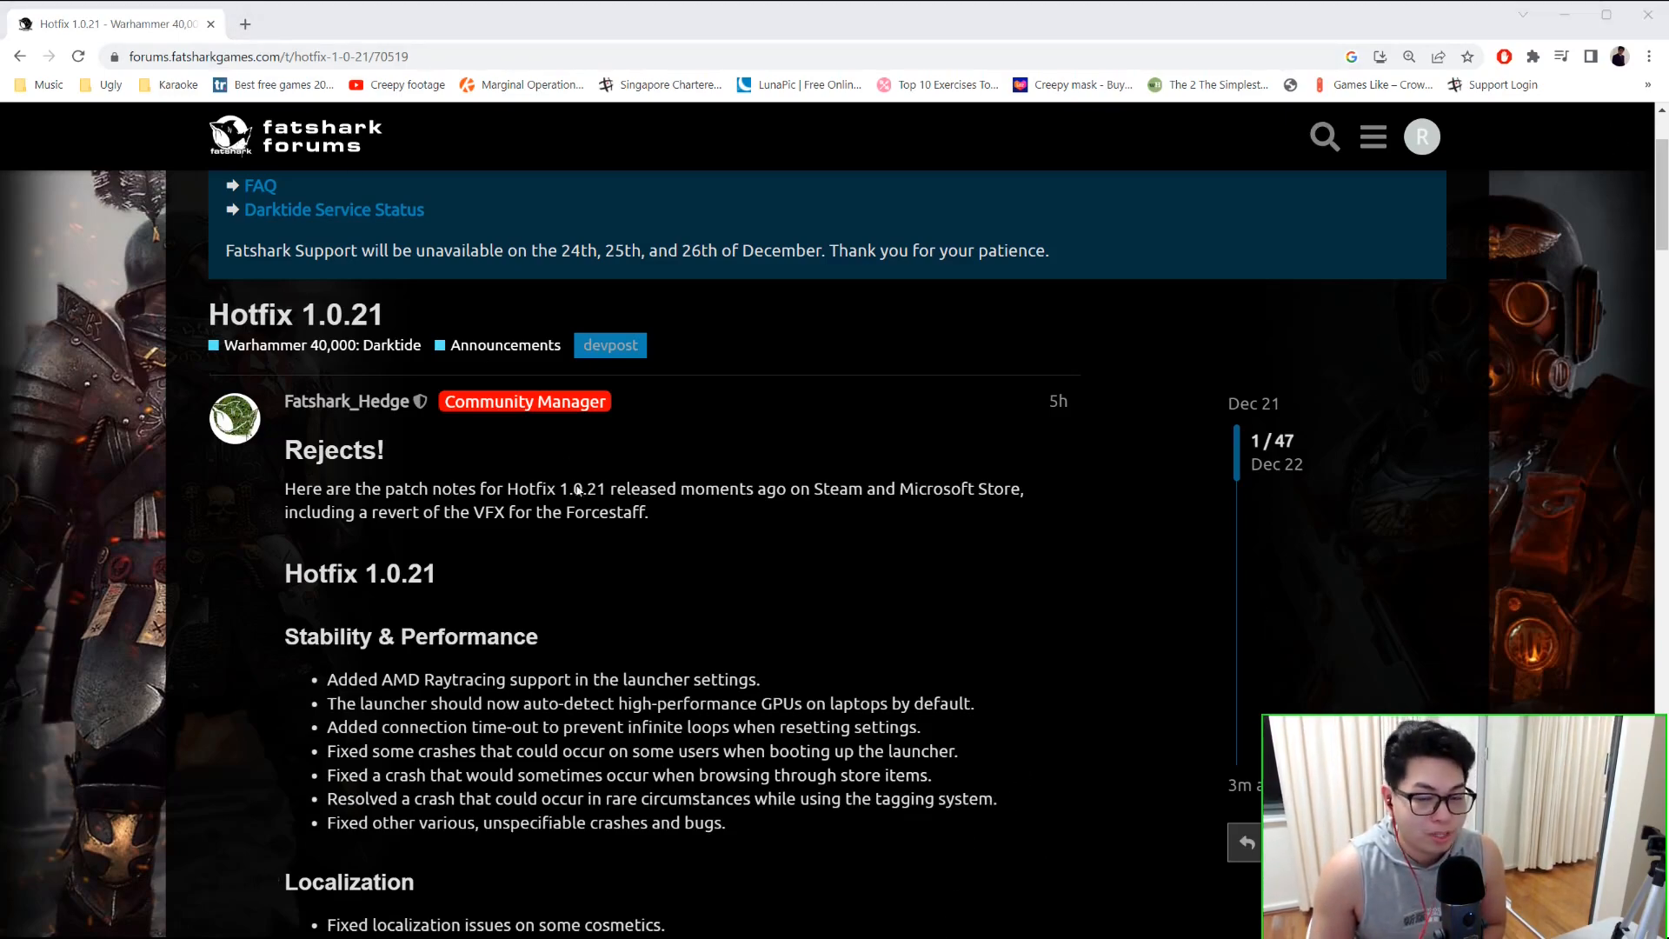
mouse_move(136, 671)
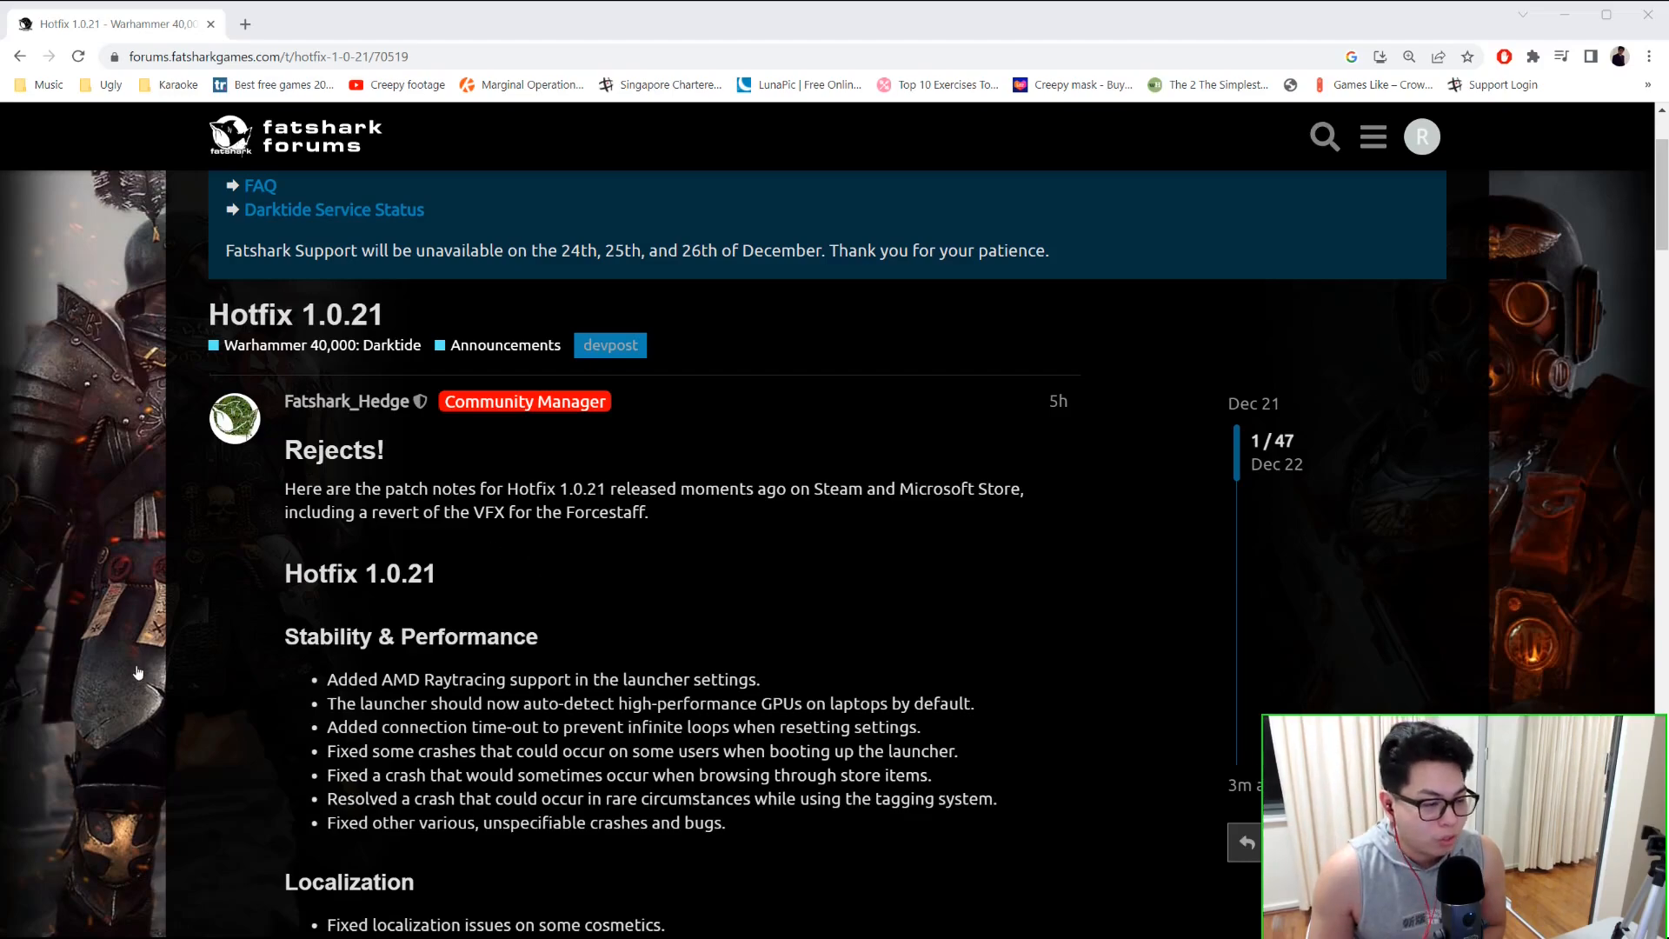
mouse_move(544, 602)
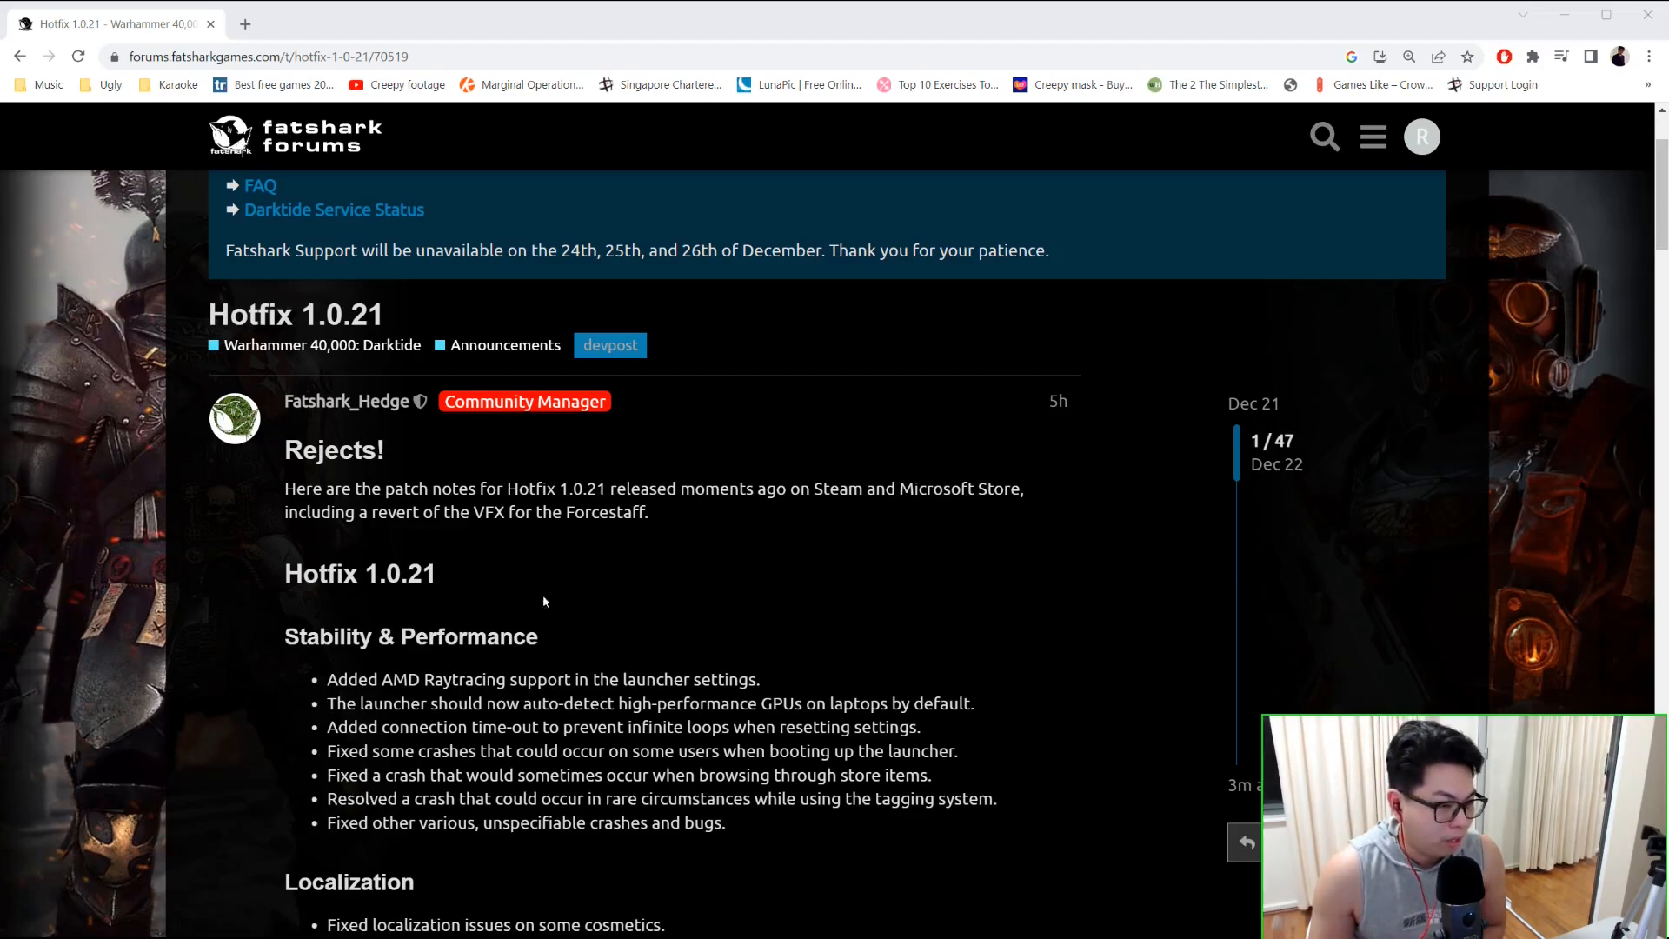
mouse_move(532, 501)
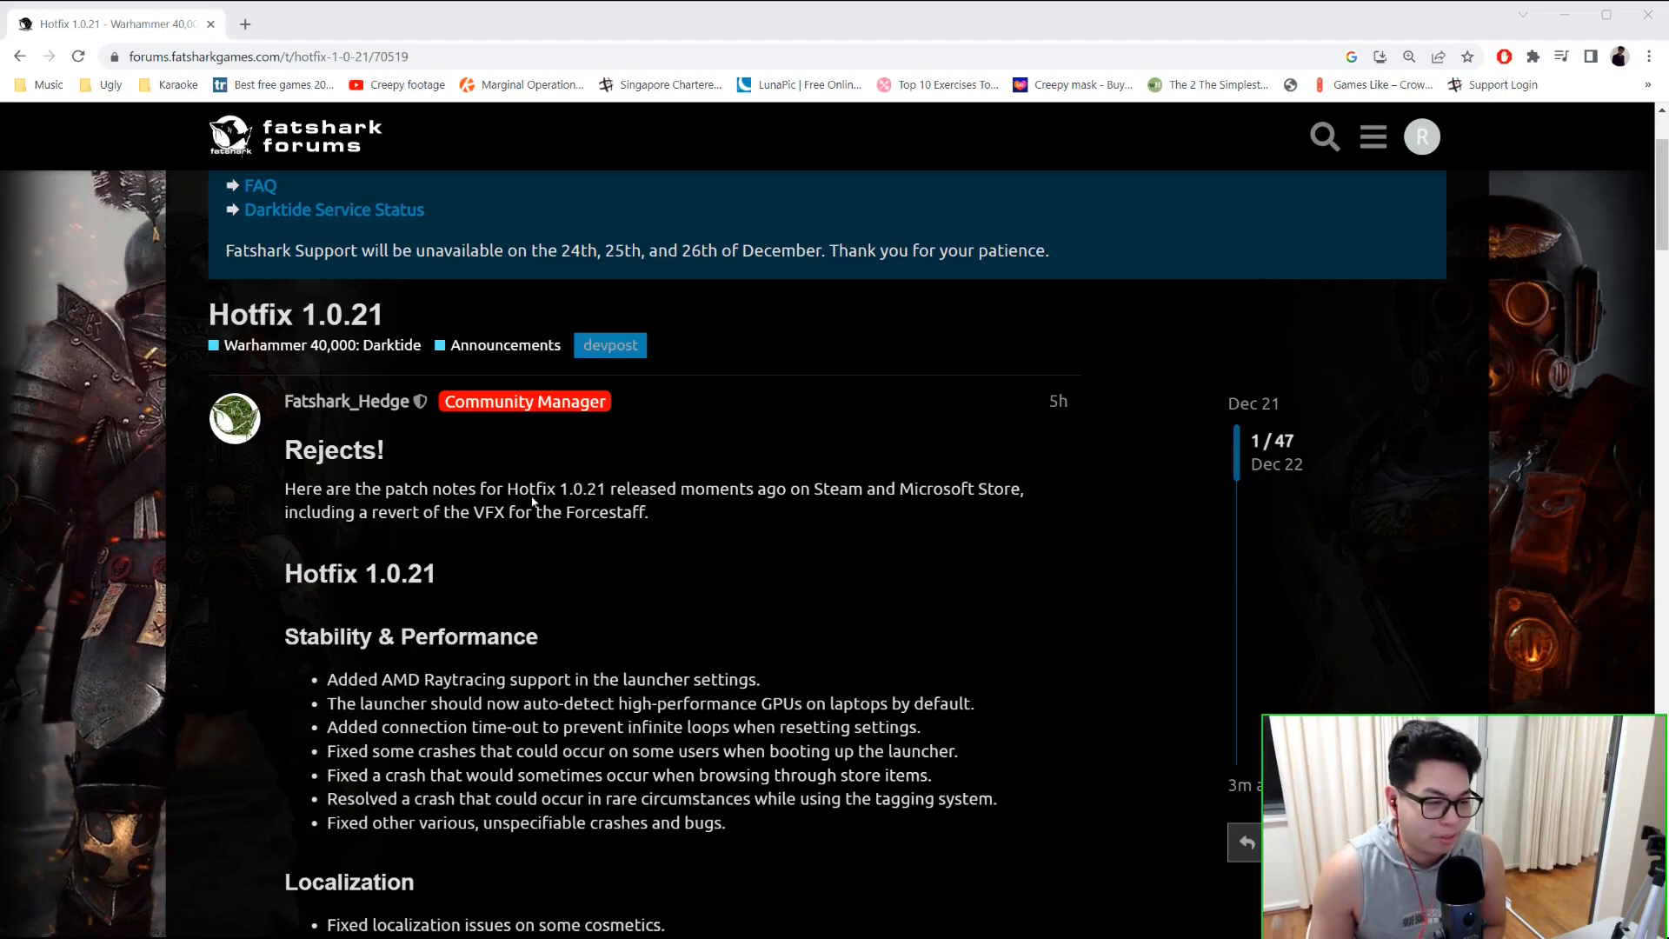
mouse_move(567, 565)
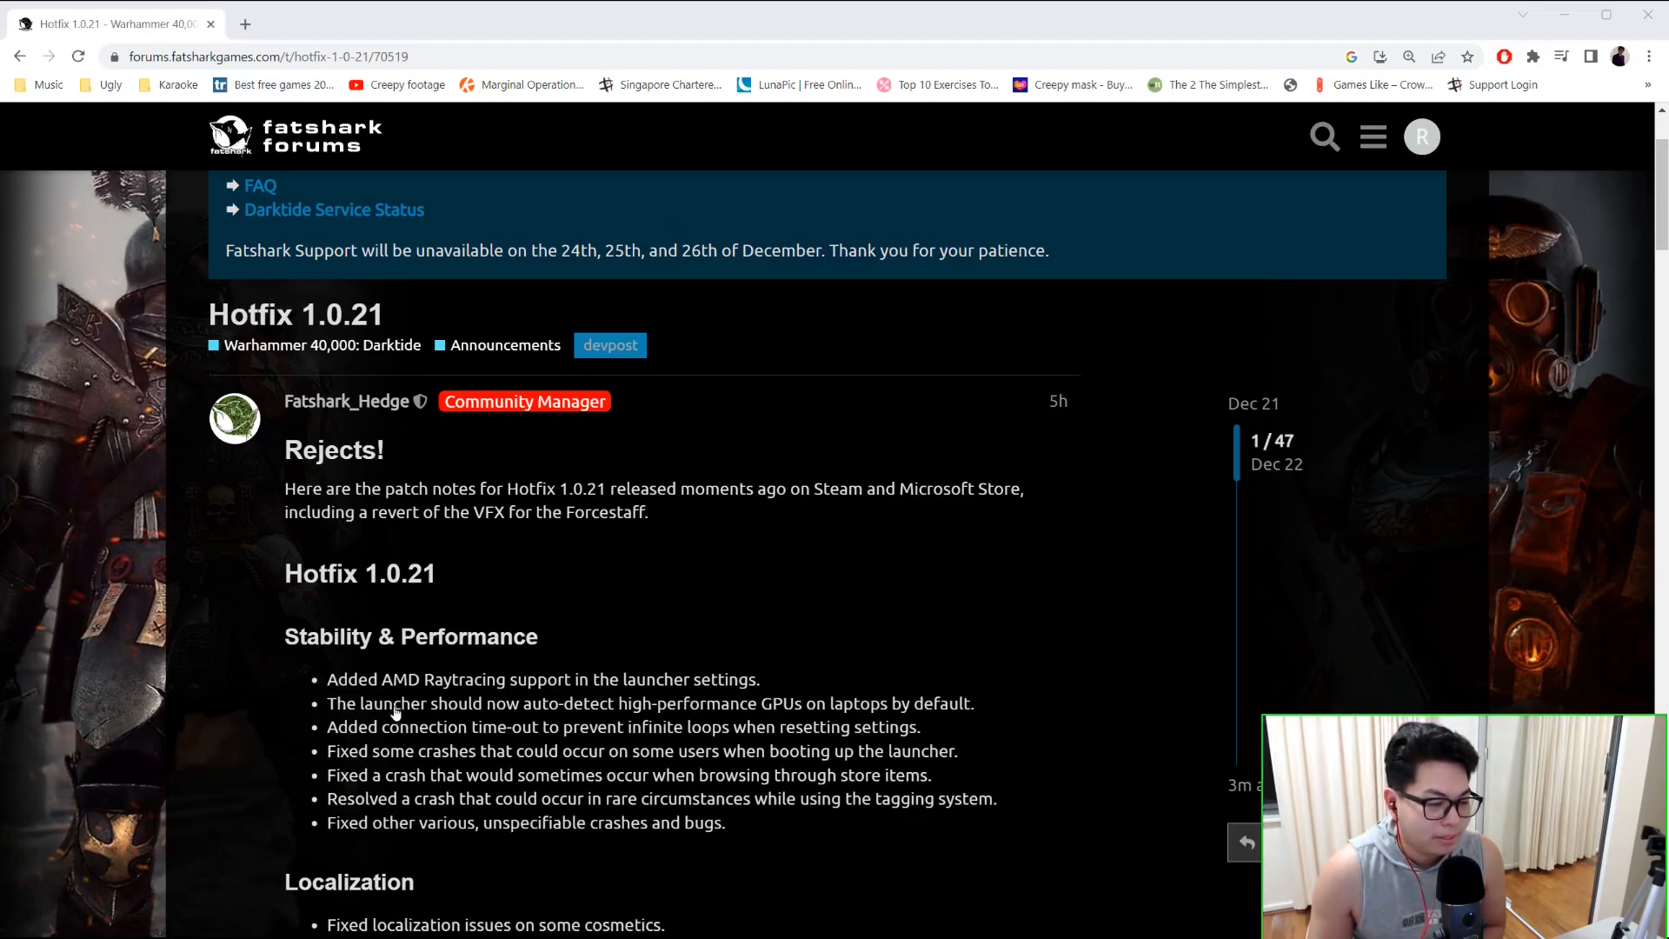
mouse_move(463, 268)
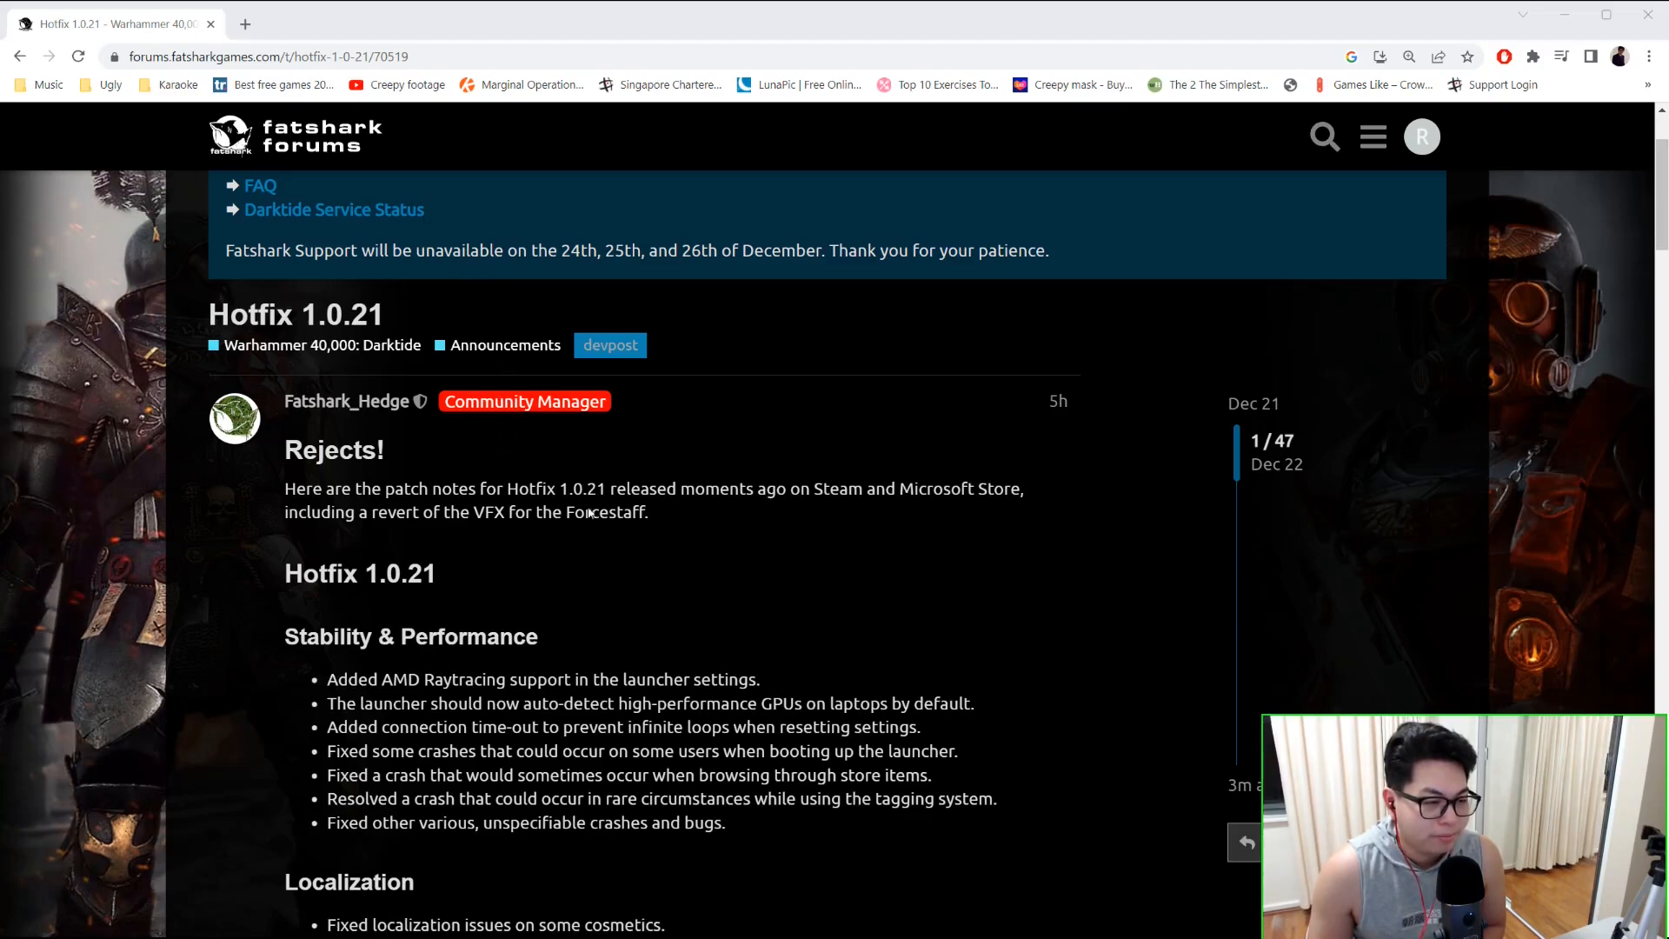
mouse_move(441, 330)
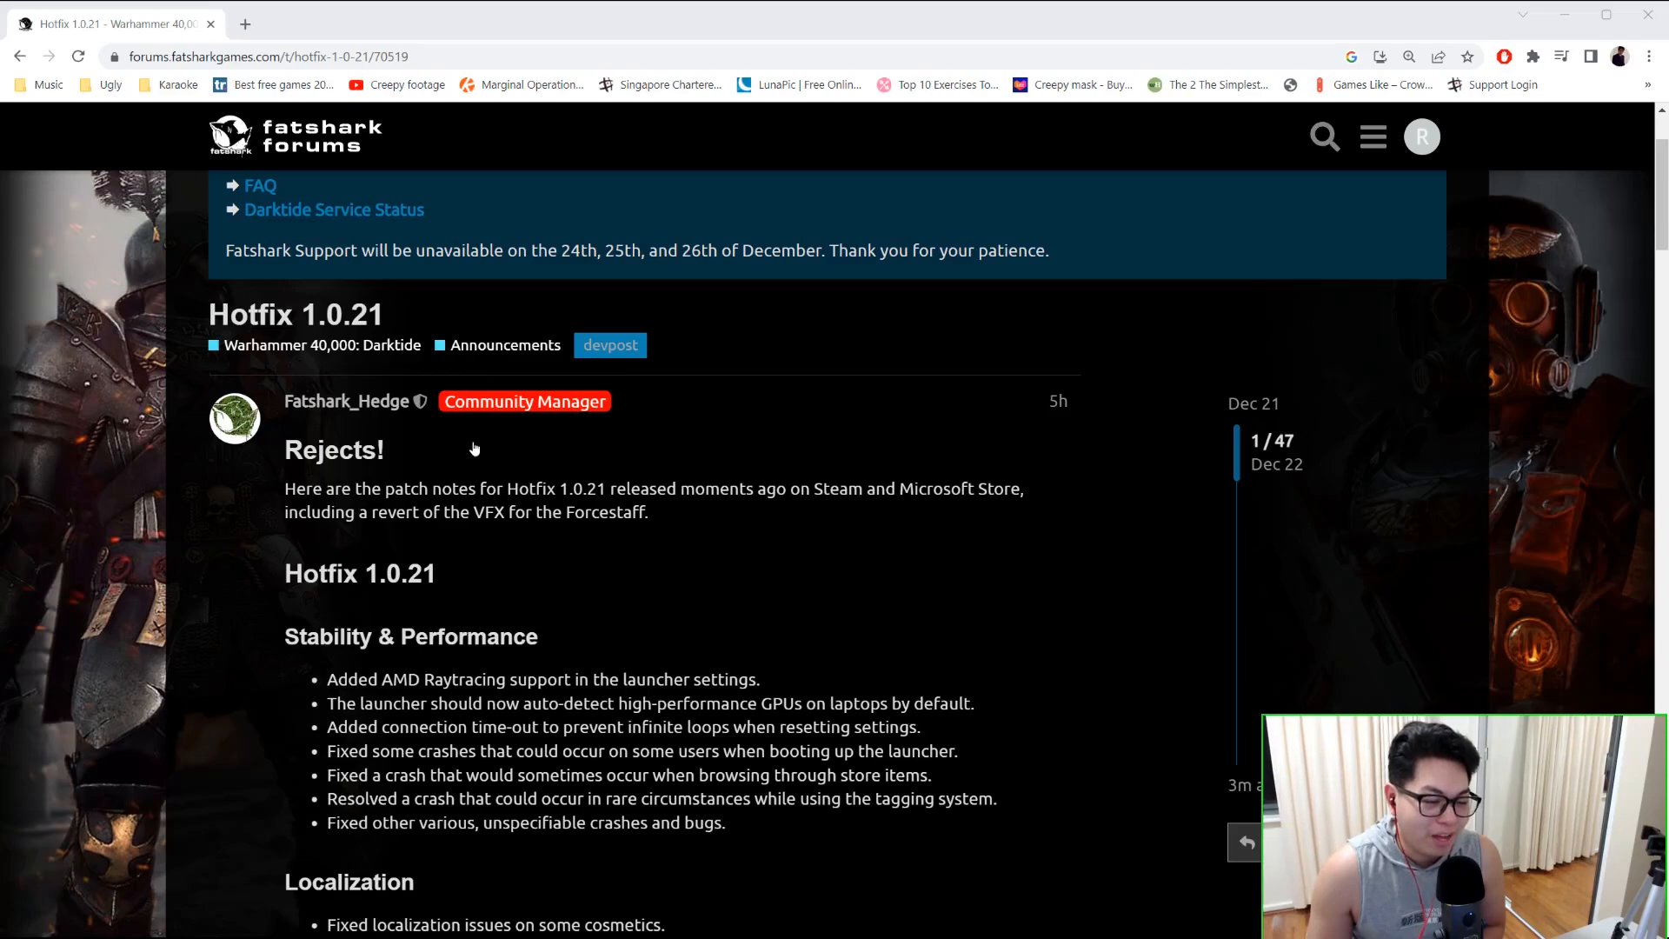
mouse_move(465, 610)
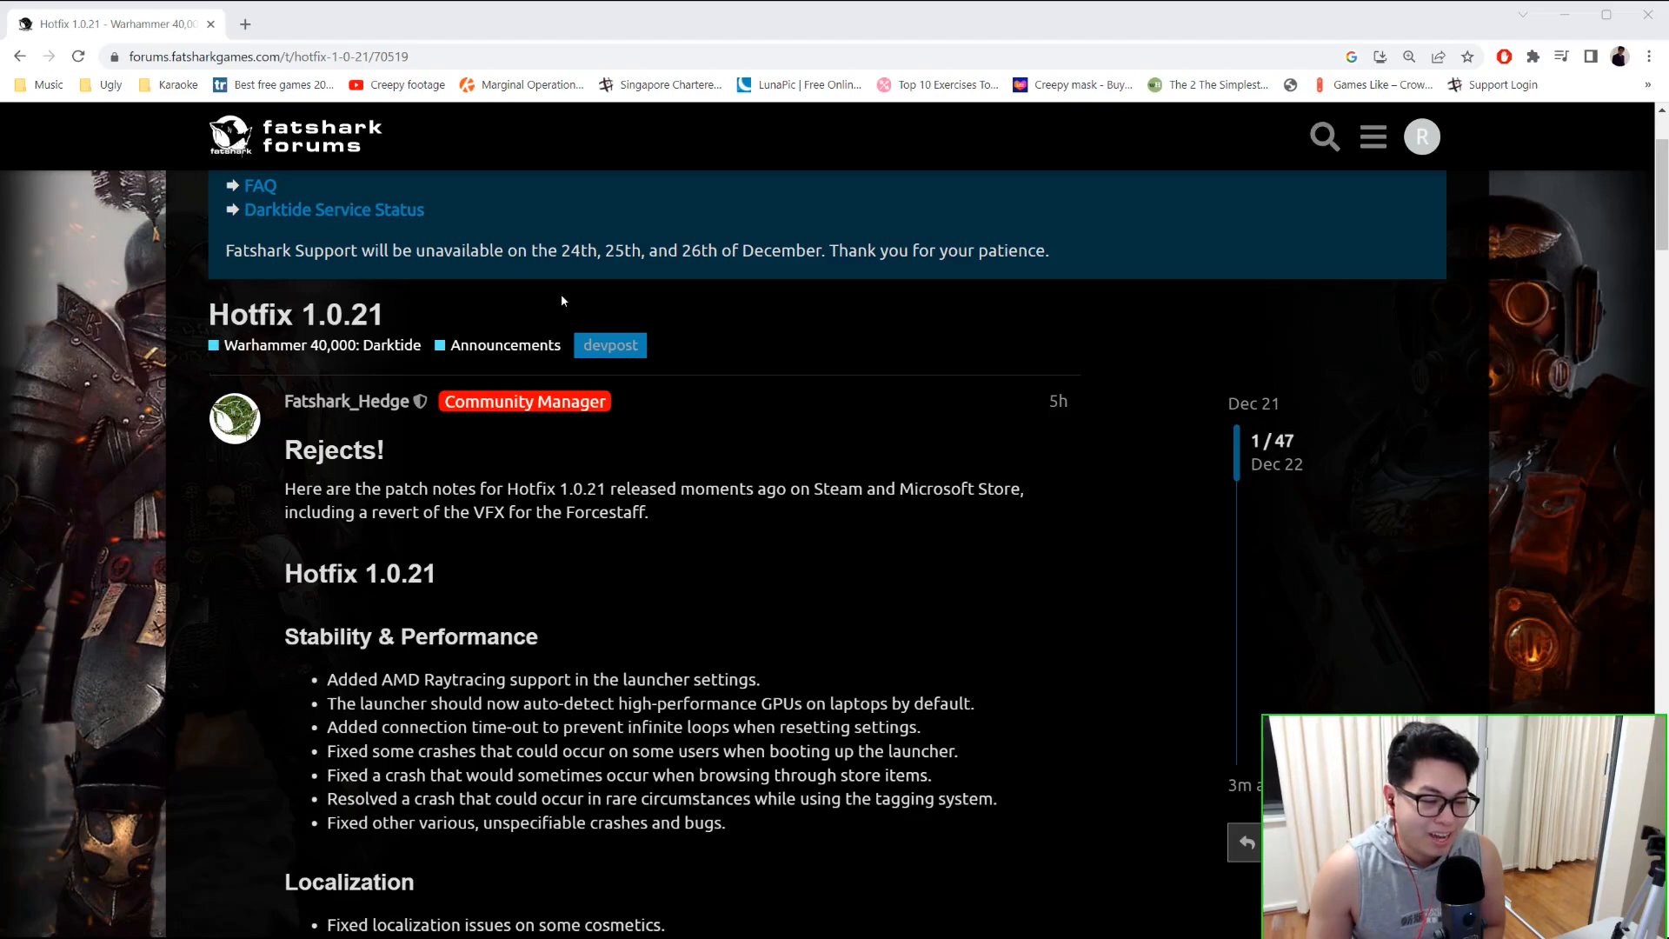
mouse_move(553, 336)
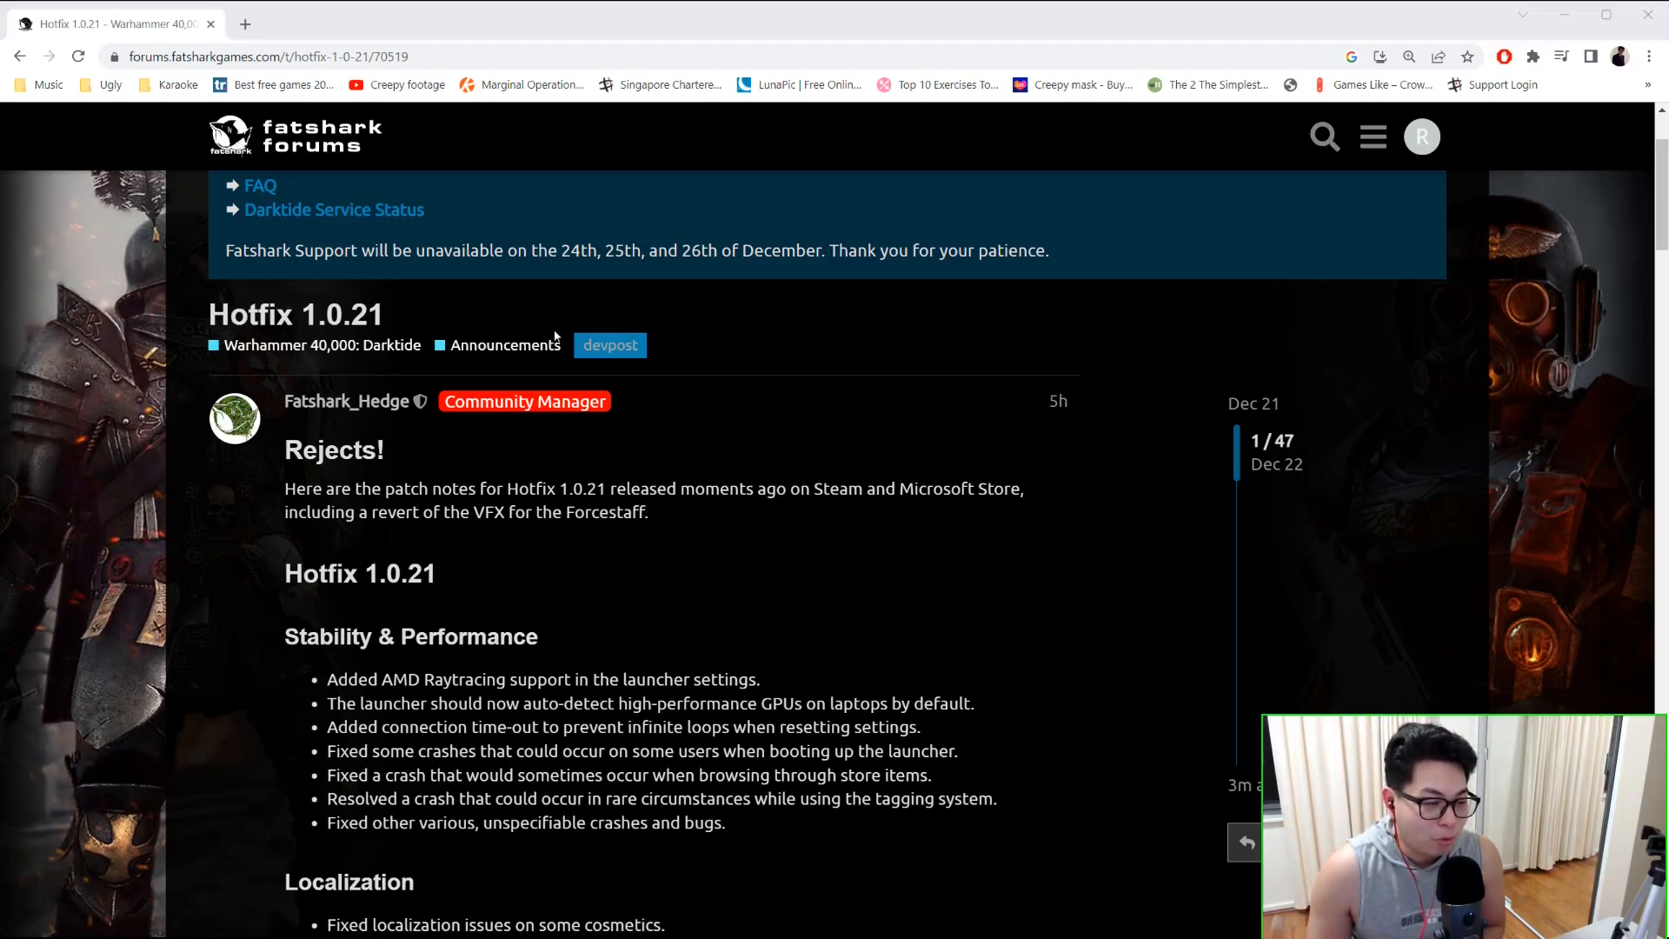